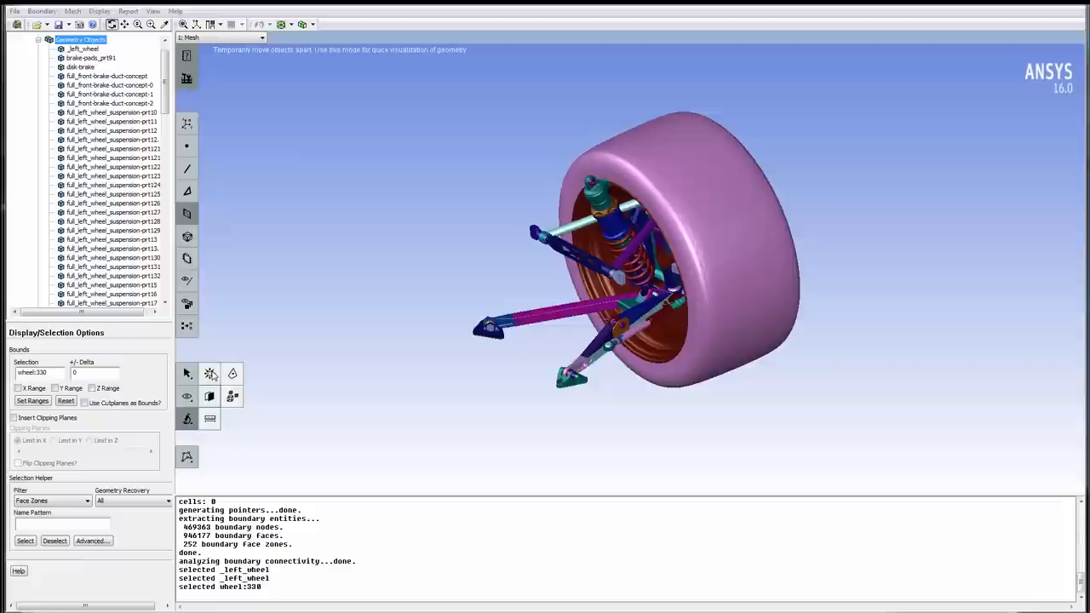
Hide the tire (wheel:328) and rim (wheel:391) zones to expose the brake hub
{"action": "left_click", "coordinate": [209, 374]}
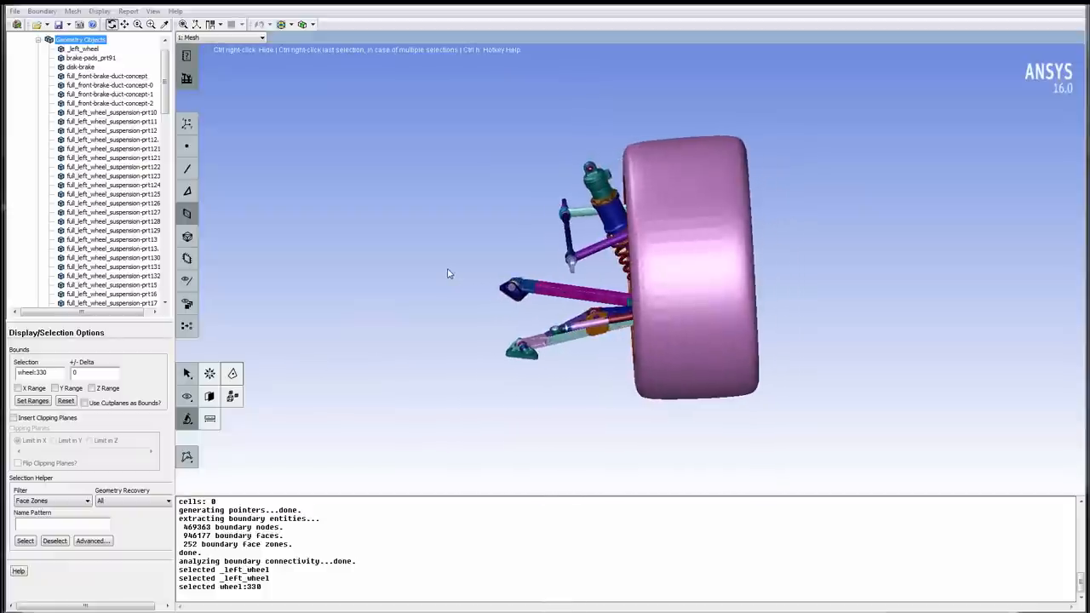
{"action": "left_click_drag", "start_coordinate": [449, 273], "coordinate": [697, 262]}
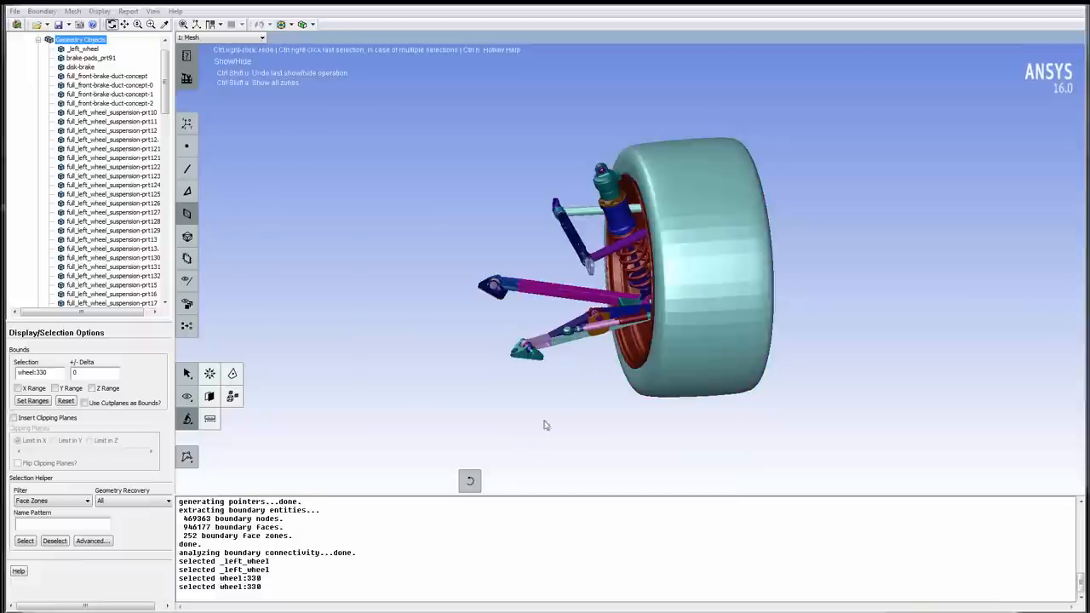
{"action": "mouse_move", "coordinate": [696, 299]}
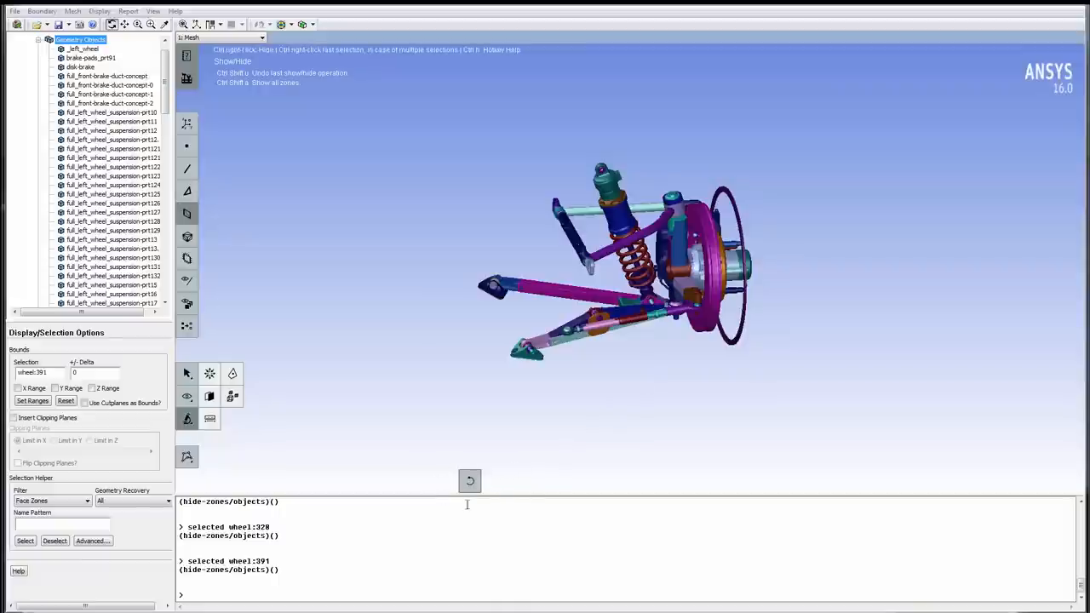
{"action": "left_click", "coordinate": [469, 481]}
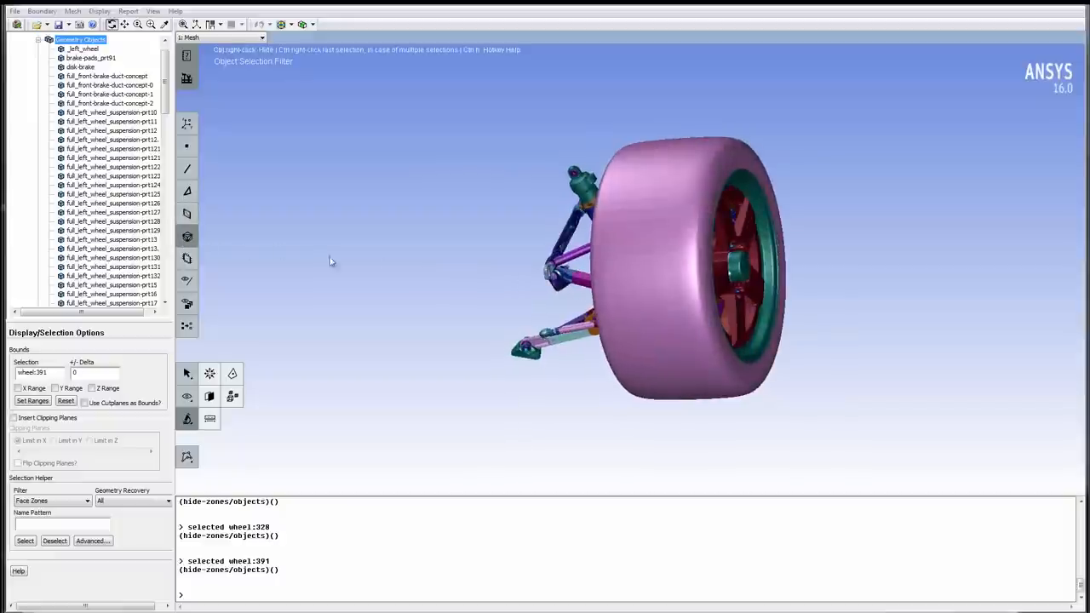
Show all zones again and switch the selection filter to whole objects
{"action": "left_click", "coordinate": [76, 49]}
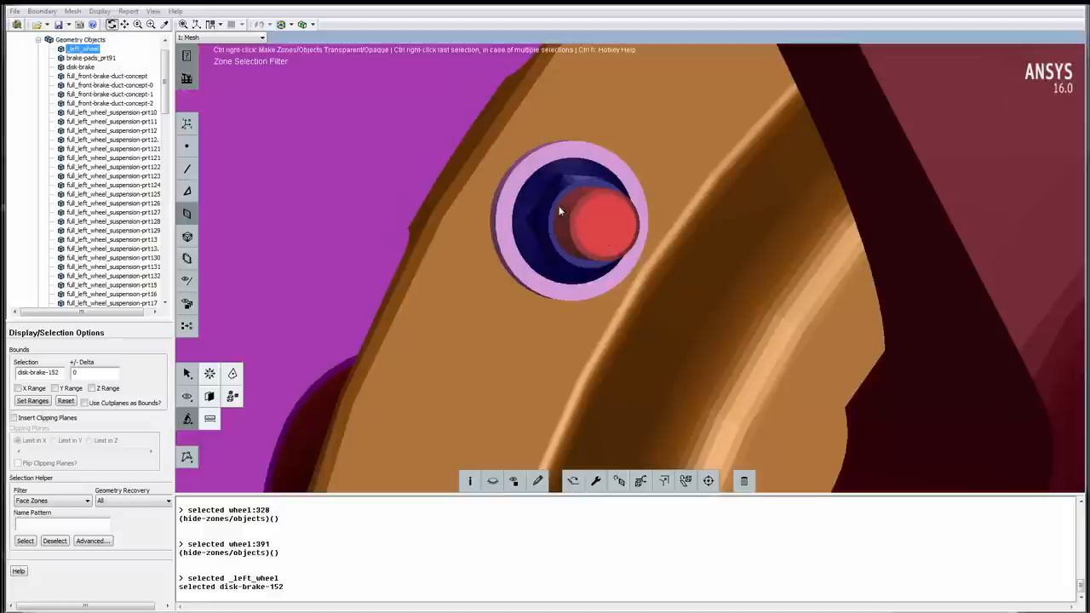
Select the small brake-disc bolt zones and delete them from the model
{"action": "left_click", "coordinate": [562, 217]}
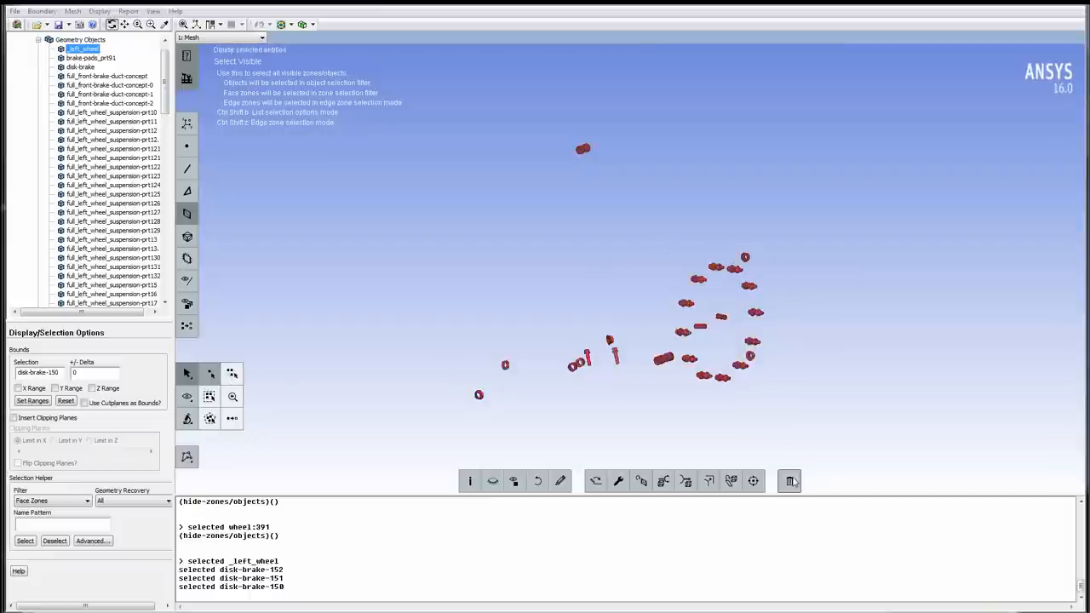
{"action": "left_click", "coordinate": [790, 481]}
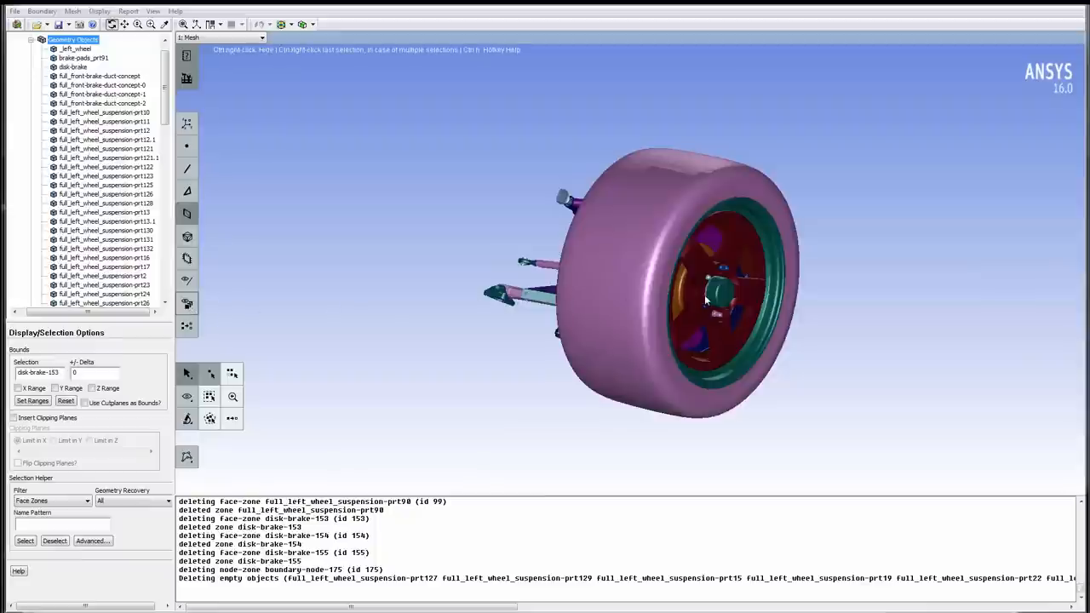
Orient and zoom the clipped view onto the hub's open bolt holes for filling
{"action": "left_click_drag", "start_coordinate": [707, 299], "coordinate": [672, 290]}
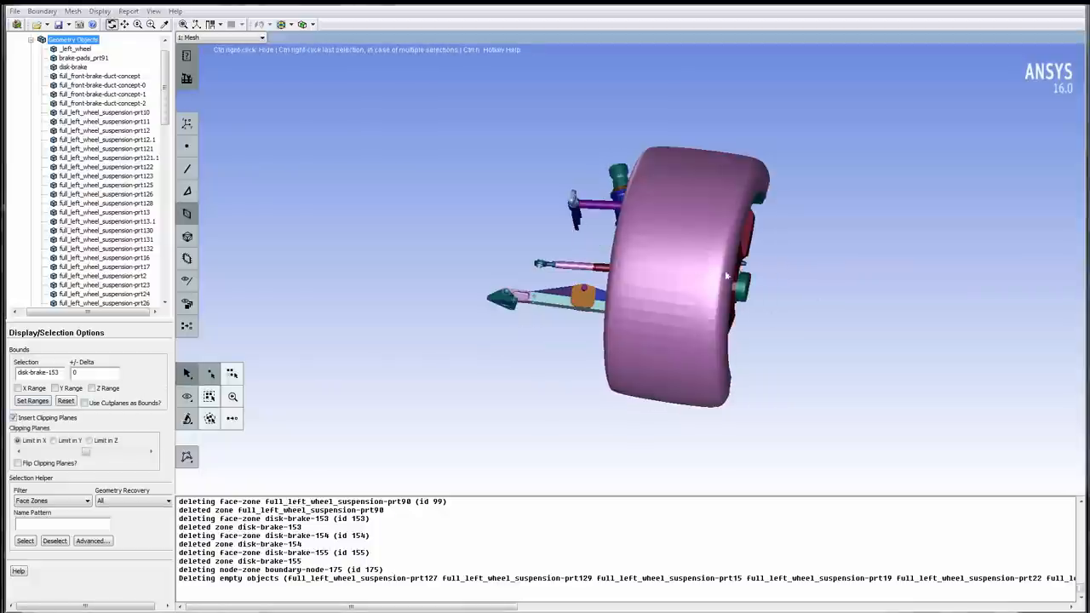
{"action": "left_click_drag", "start_coordinate": [724, 273], "coordinate": [511, 221]}
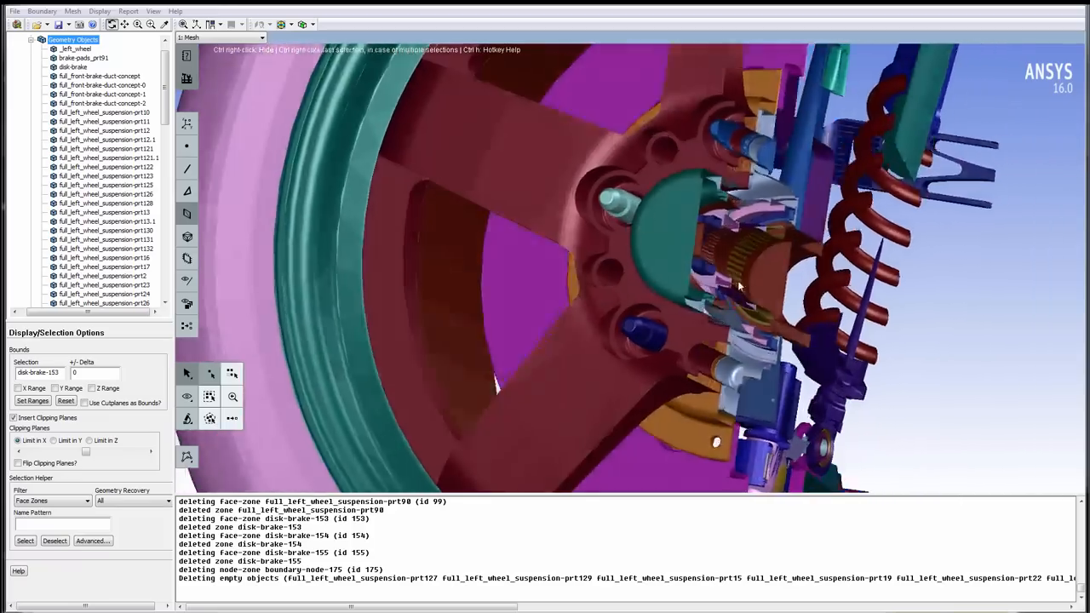
{"action": "left_click_drag", "start_coordinate": [741, 285], "coordinate": [784, 296]}
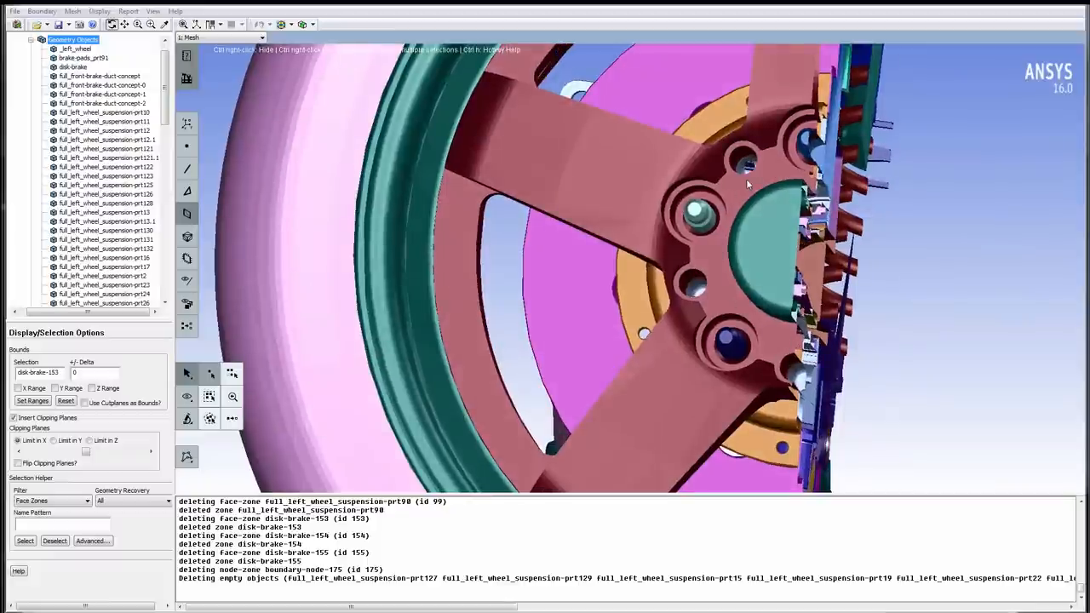
{"action": "mouse_move", "coordinate": [256, 231]}
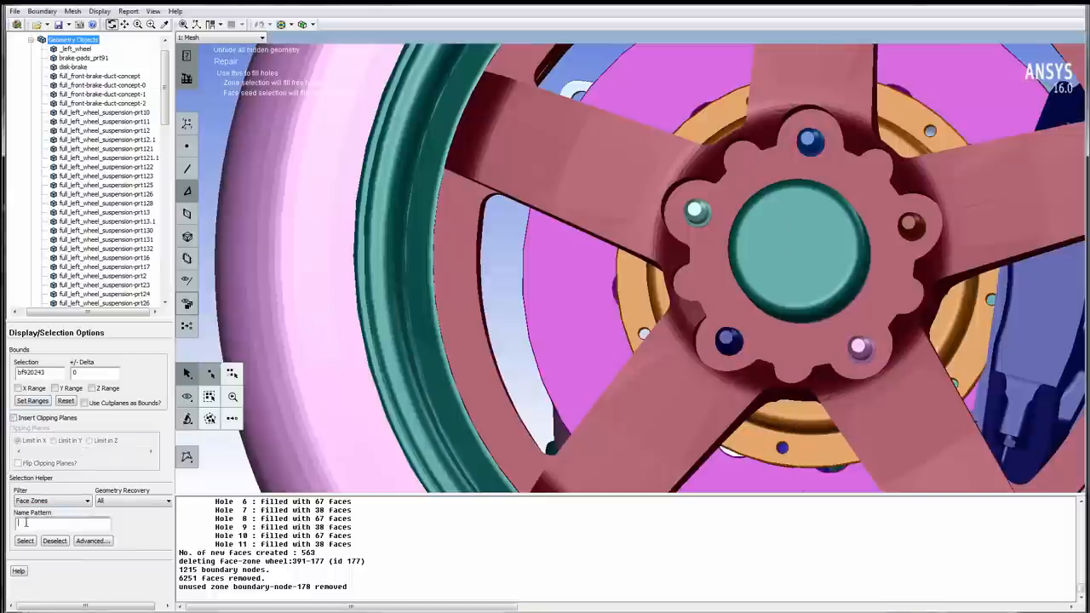
Select objects matching name pattern full* and draw only those suspension parts
{"action": "type", "text": "full*"}
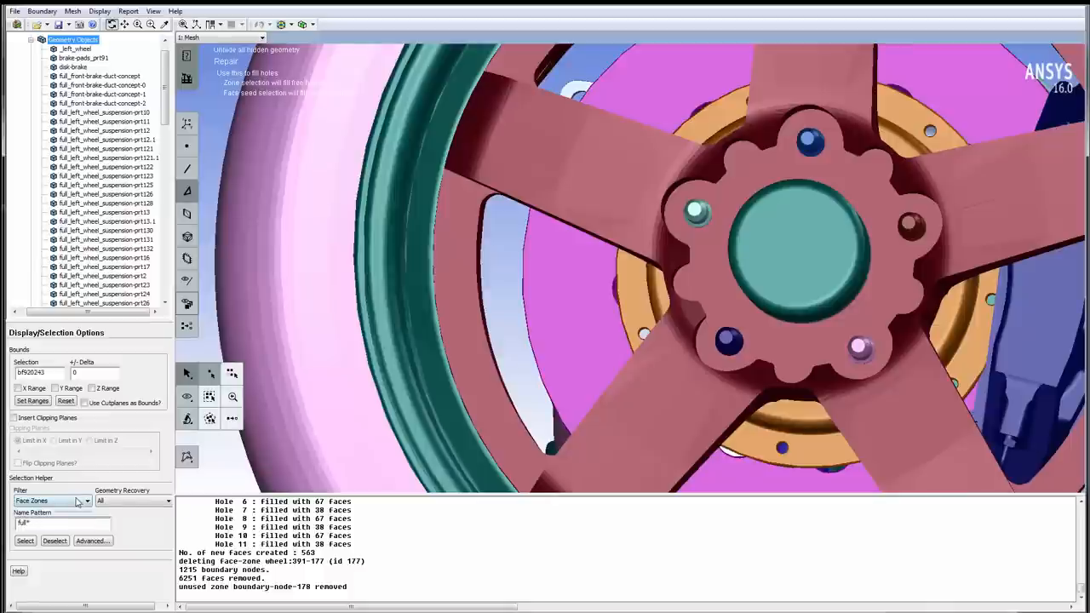
{"action": "left_click", "coordinate": [52, 502]}
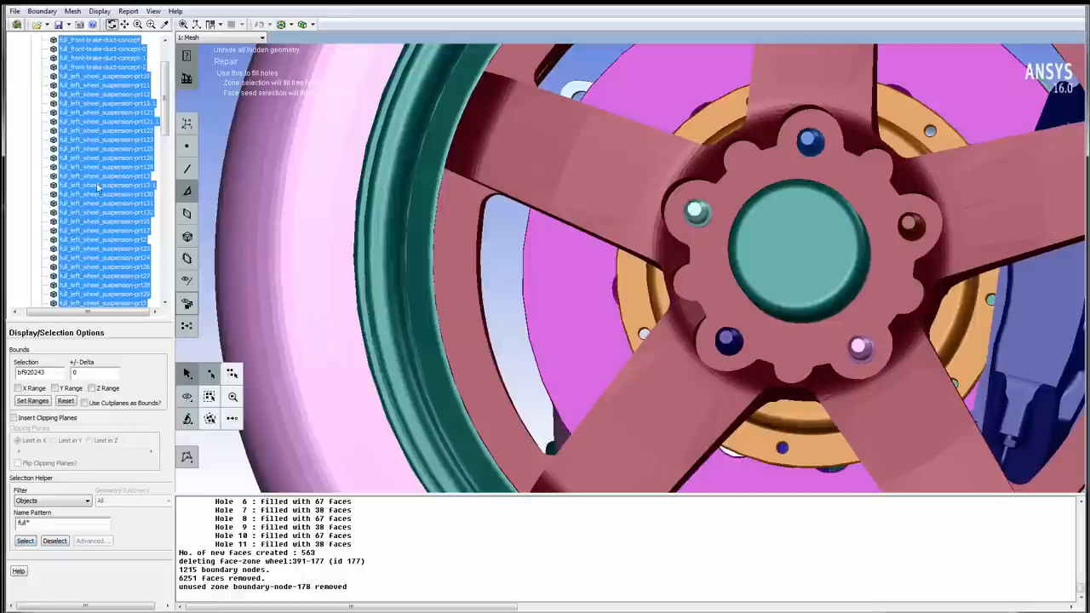
{"action": "right_click", "coordinate": [102, 178]}
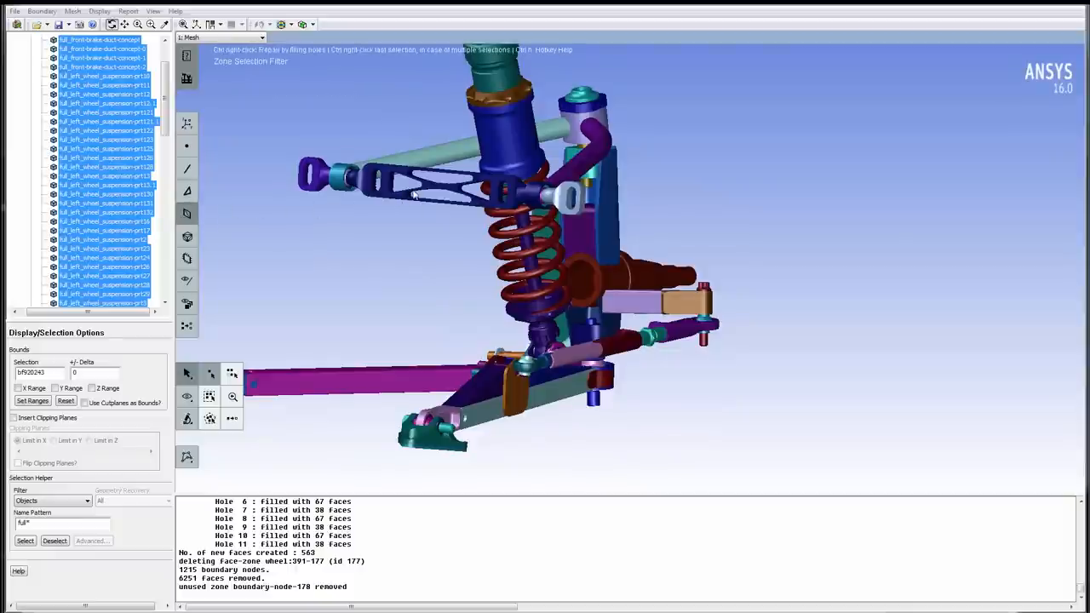
Isolate the slotted suspension link and fill its open slots into a solid bar
{"action": "left_click", "coordinate": [417, 179]}
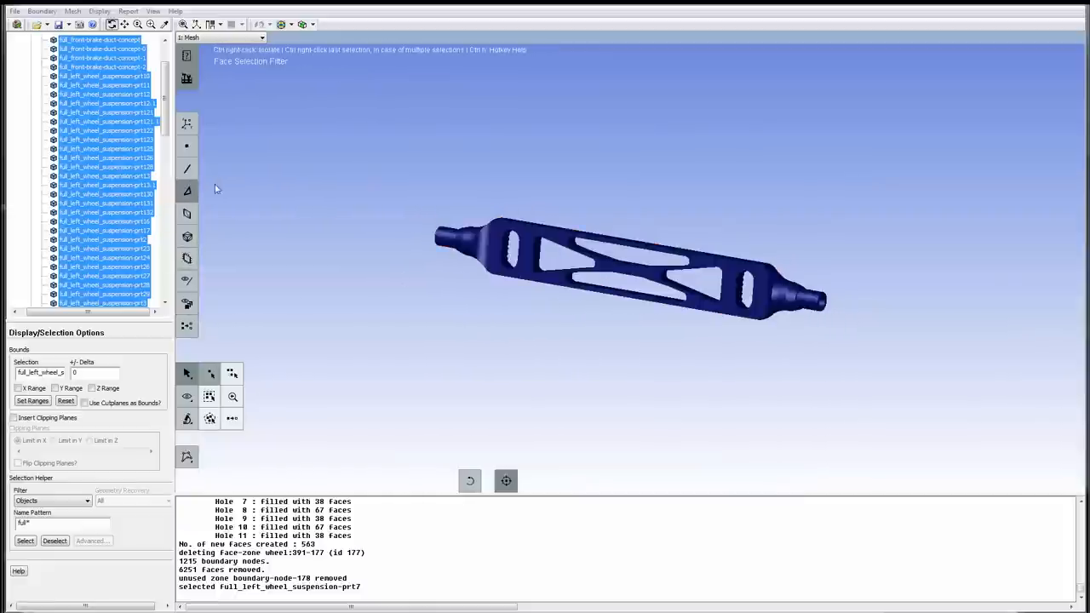
{"action": "left_click", "coordinate": [532, 239]}
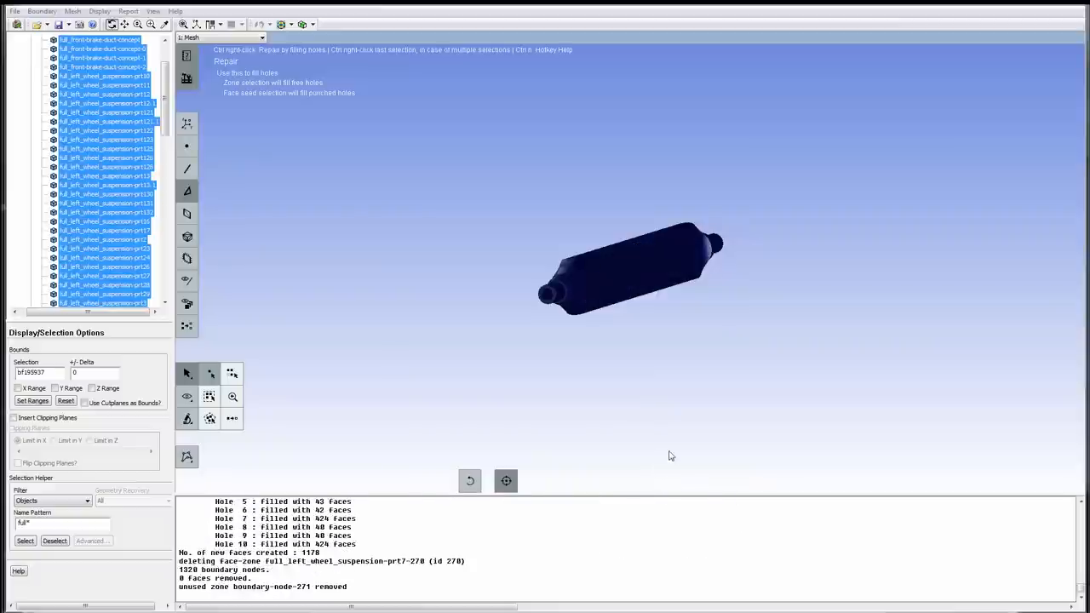
{"action": "mouse_move", "coordinate": [255, 298]}
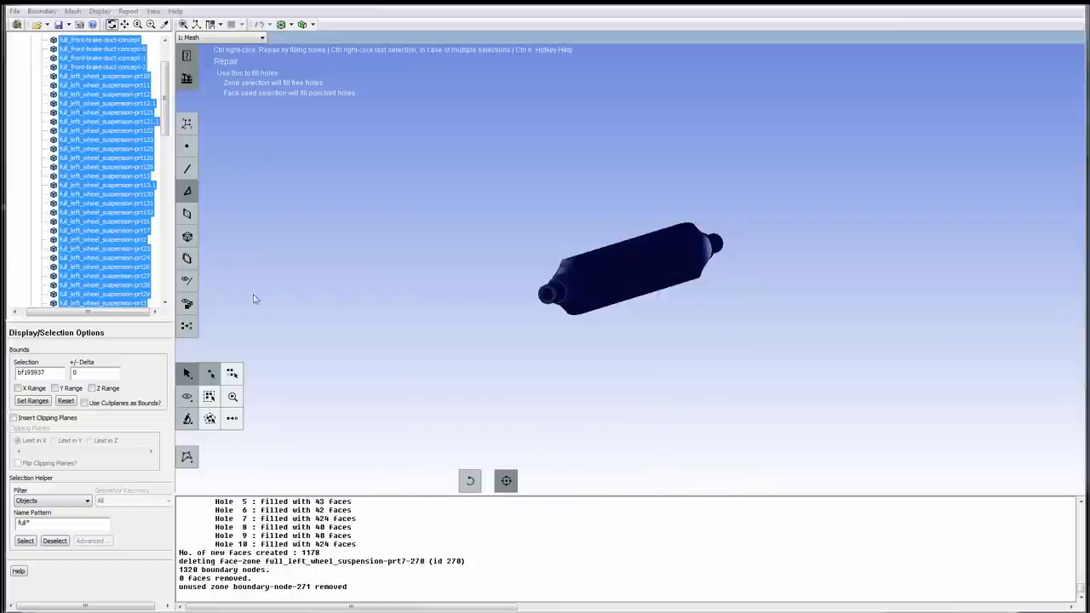
{"action": "left_click", "coordinate": [187, 304]}
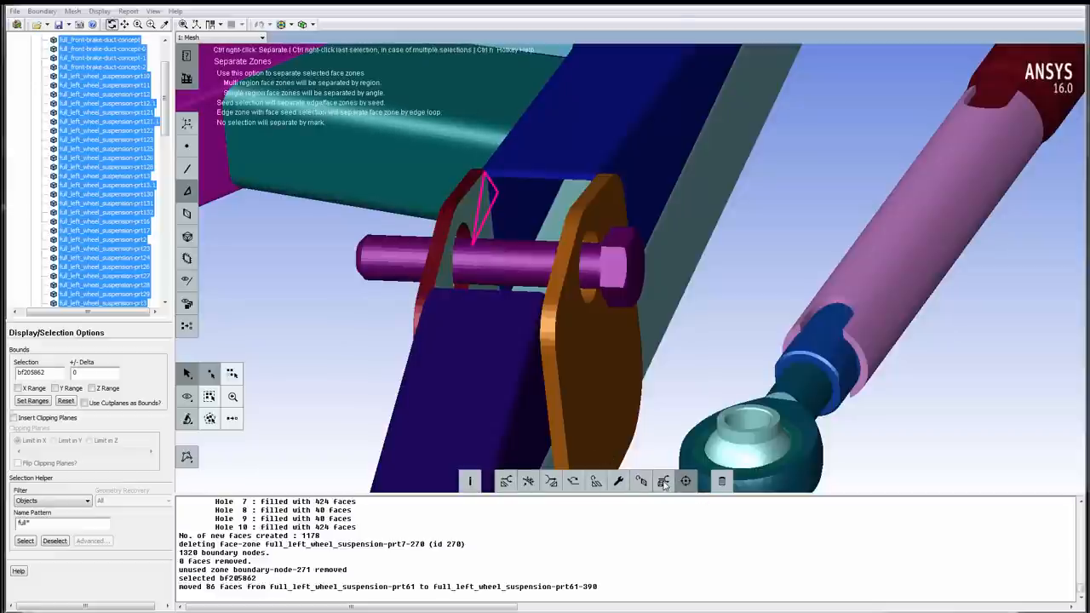
{"action": "mouse_move", "coordinate": [187, 325]}
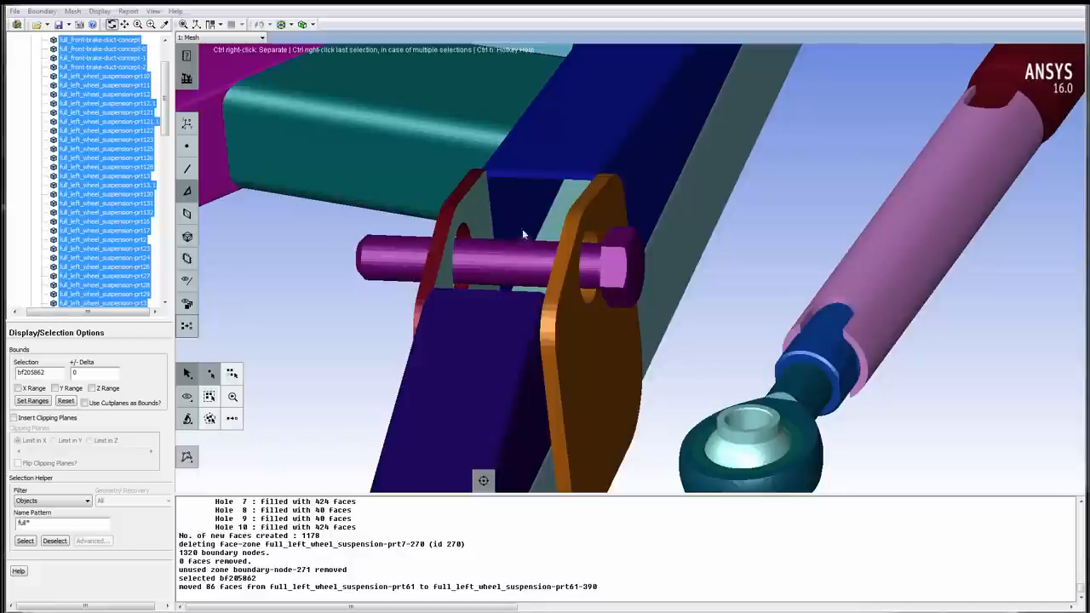
{"action": "mouse_move", "coordinate": [353, 212]}
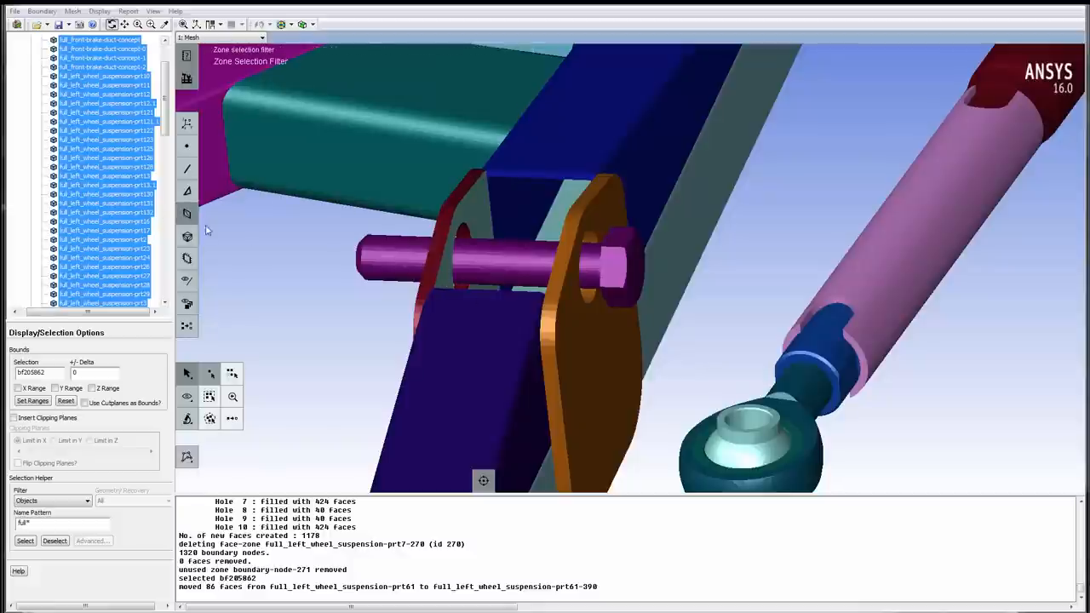
Switch to face-zone picking to separate the pin's end faces from the bracket plate
{"action": "left_click", "coordinate": [580, 376]}
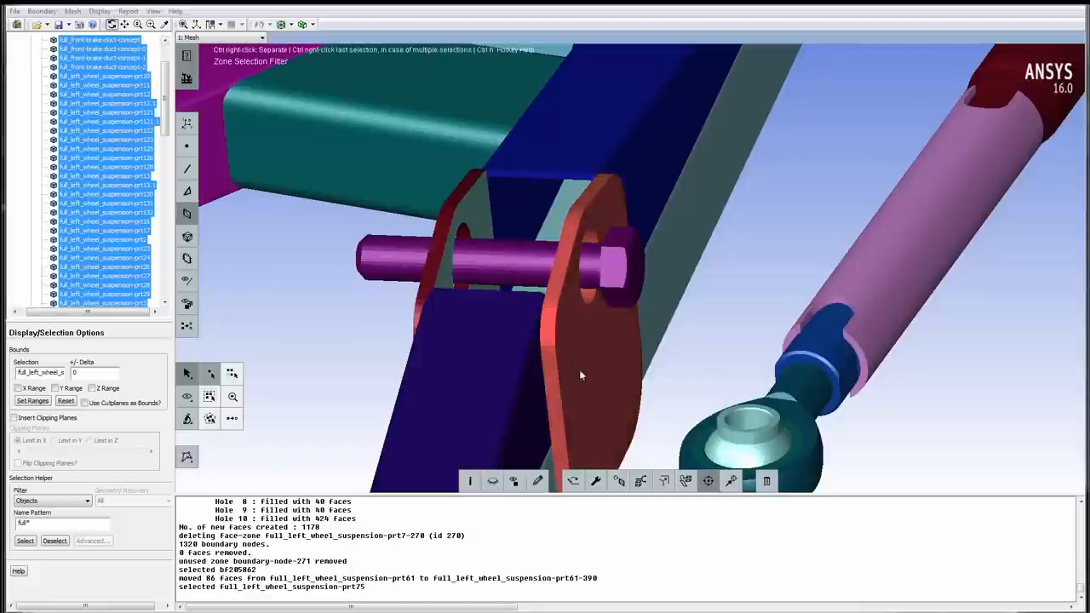
{"action": "mouse_move", "coordinate": [705, 482]}
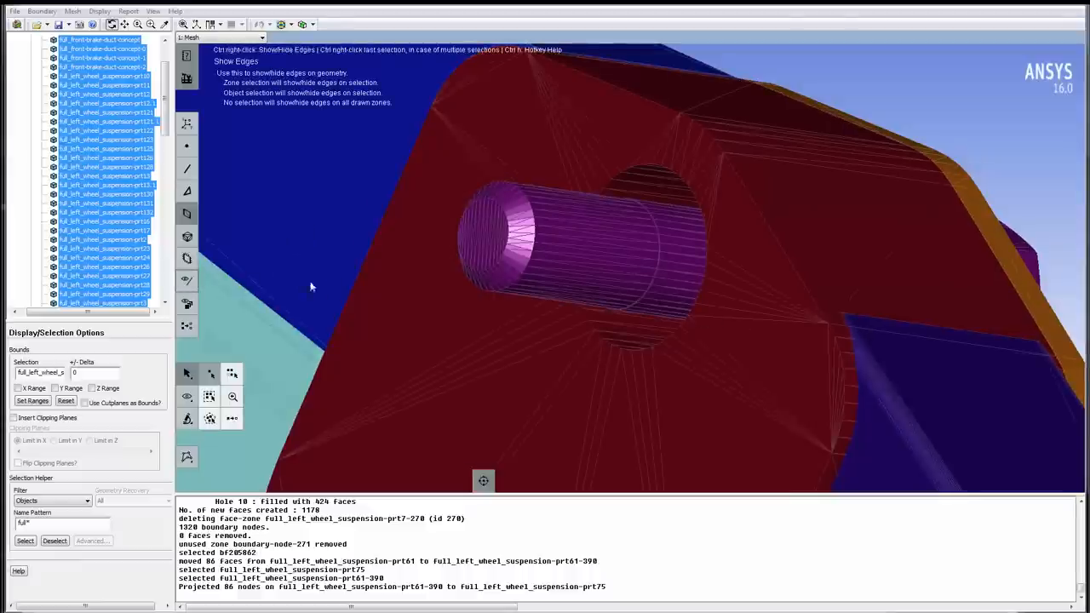
{"action": "mouse_move", "coordinate": [706, 275]}
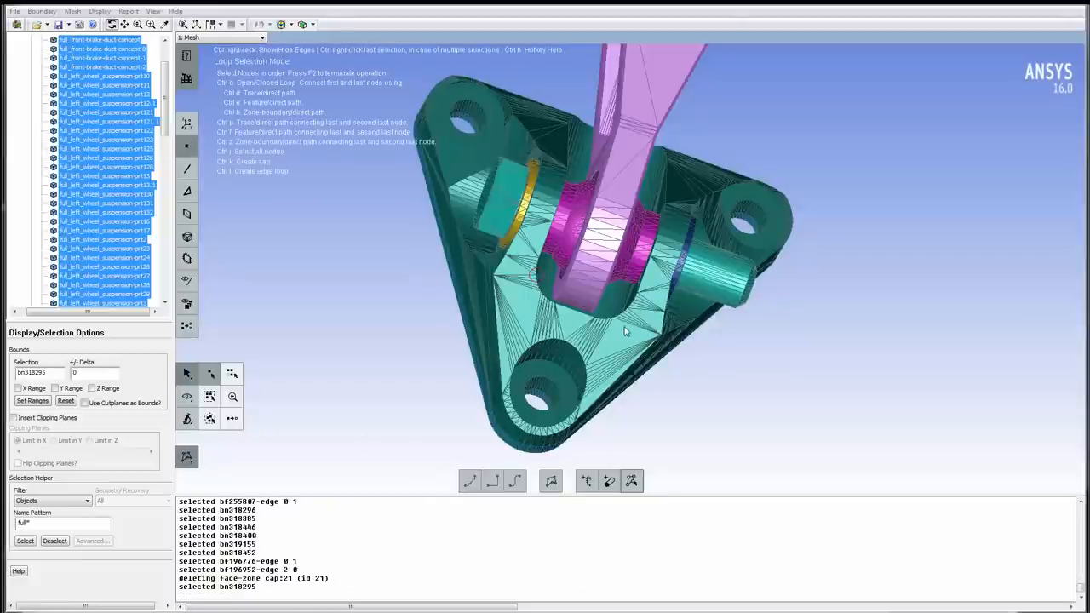
Add the next node to the loop traced around the link-bracket opening
{"action": "left_click", "coordinate": [609, 315]}
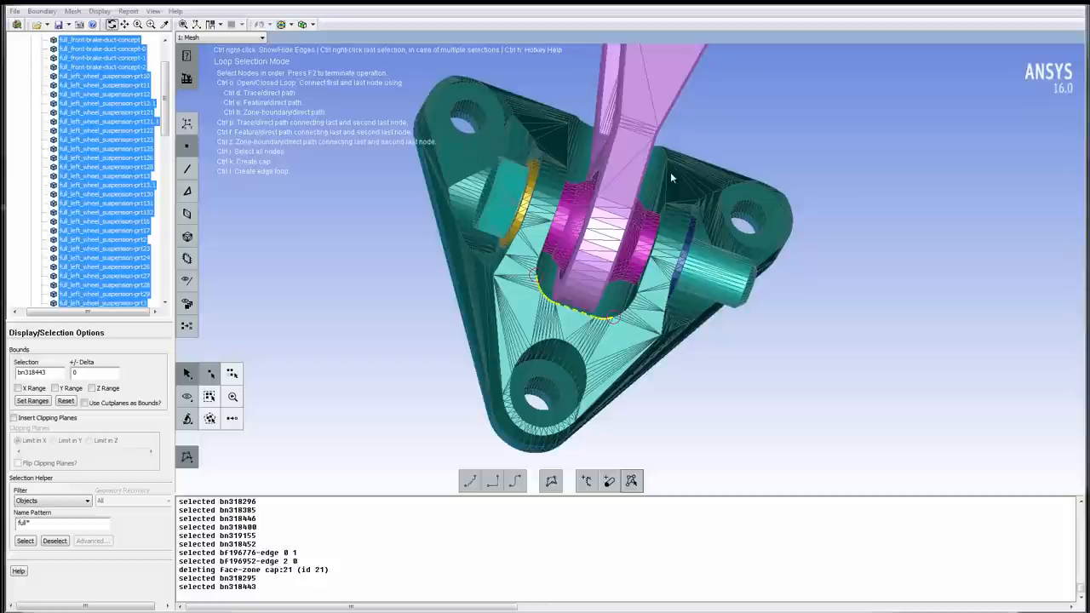